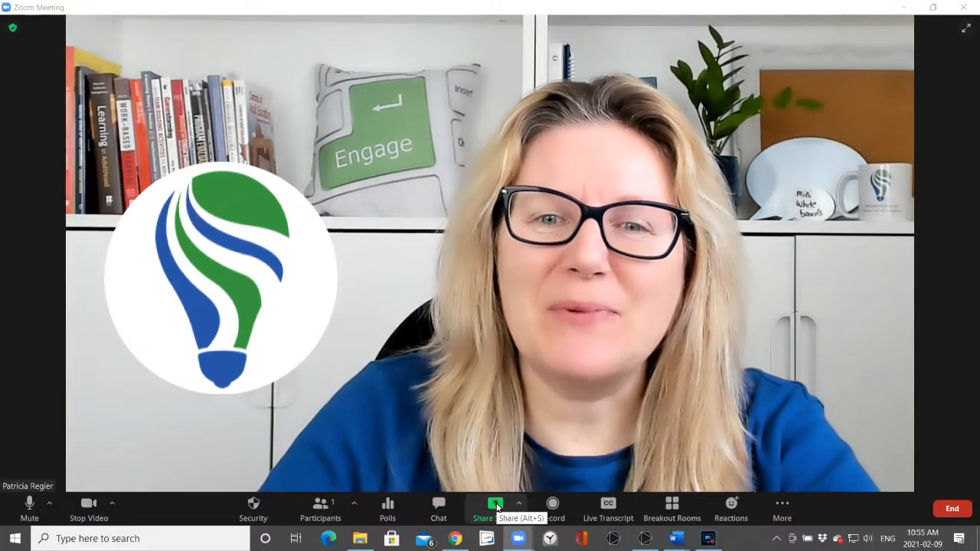
Step: Bring up Zoom's Share Screen selection window from the meeting toolbar
left_click(482, 508)
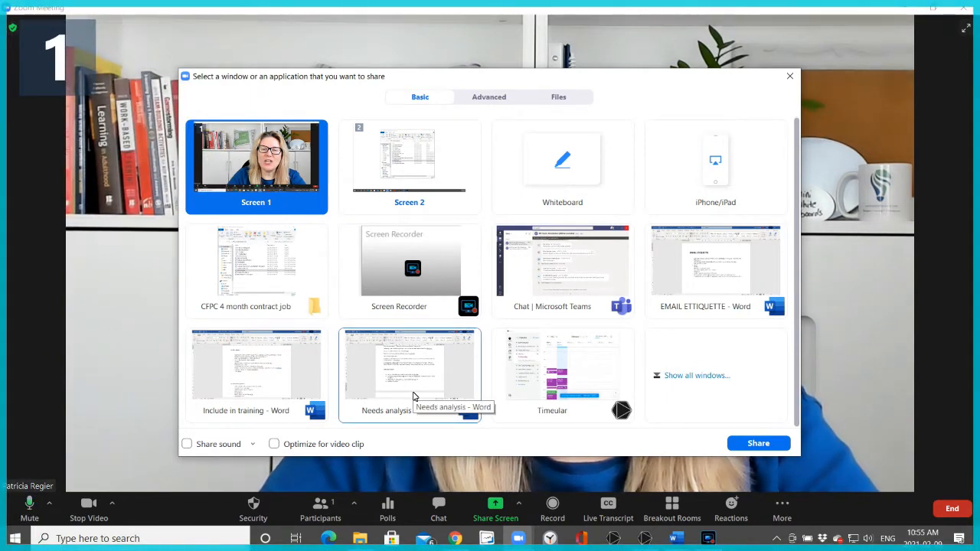
mouse_move(425, 390)
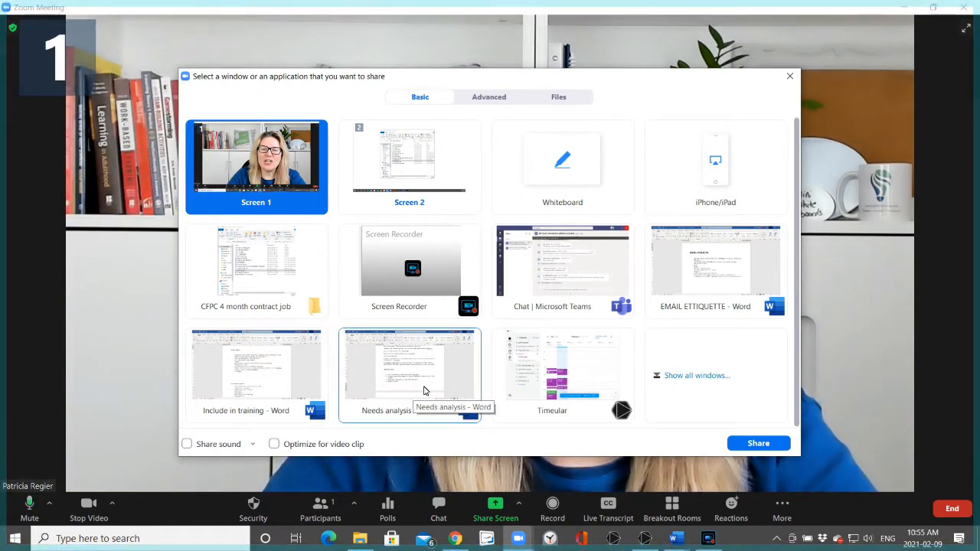
mouse_move(563, 167)
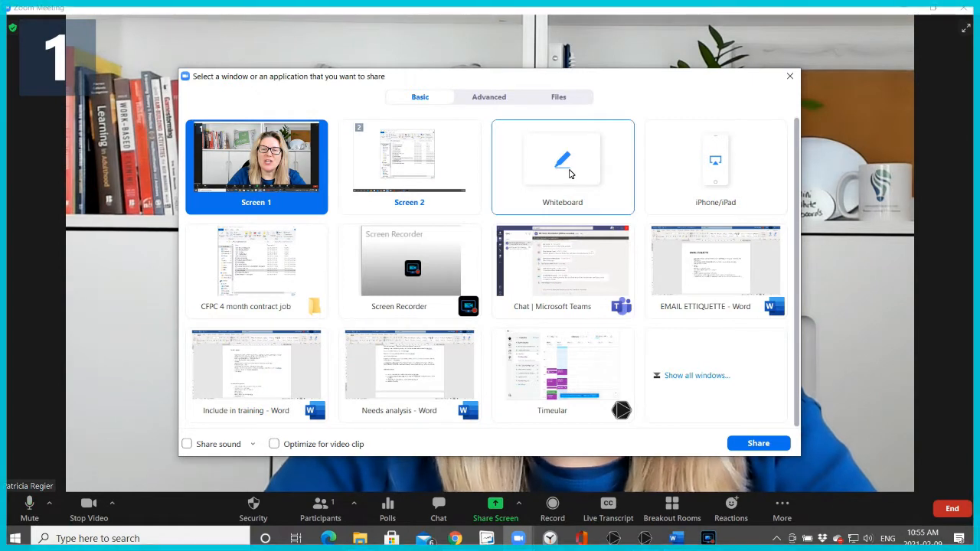
Step: Review the Advanced sharing options, including the Share sound quality choices
left_click(488, 97)
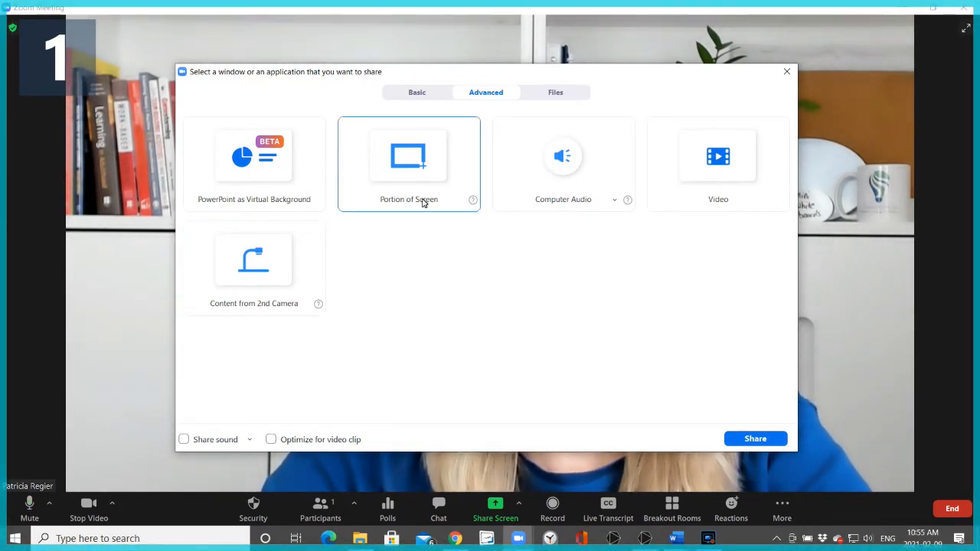
mouse_move(563, 165)
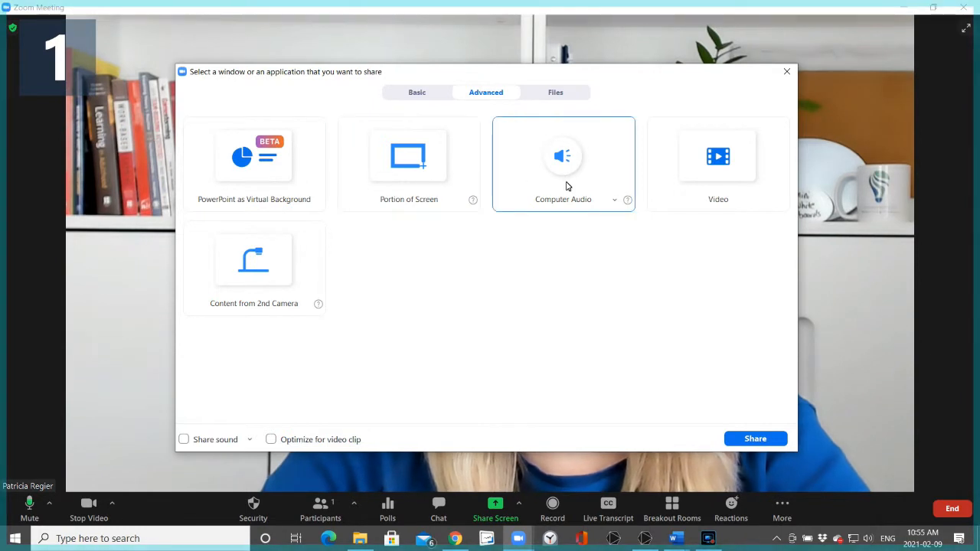
mouse_move(686, 251)
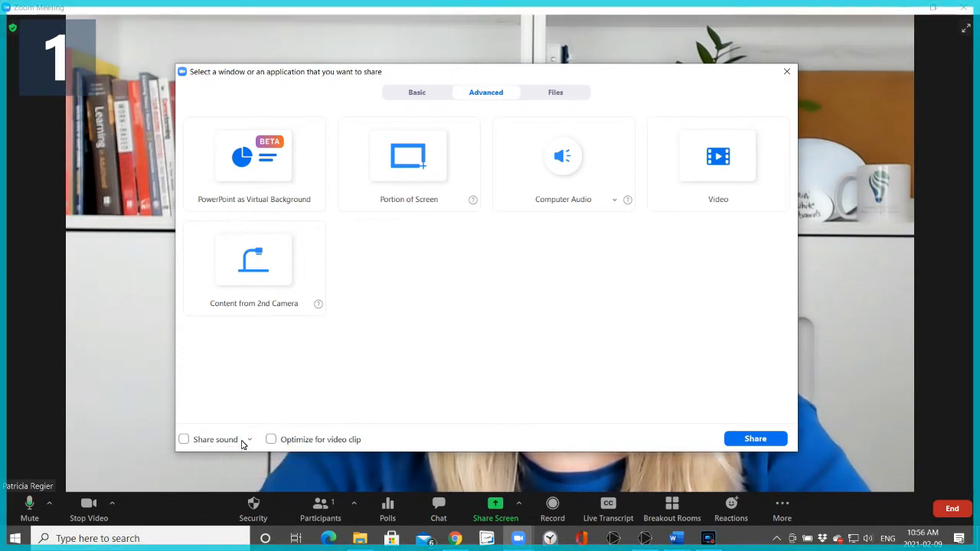
left_click(250, 438)
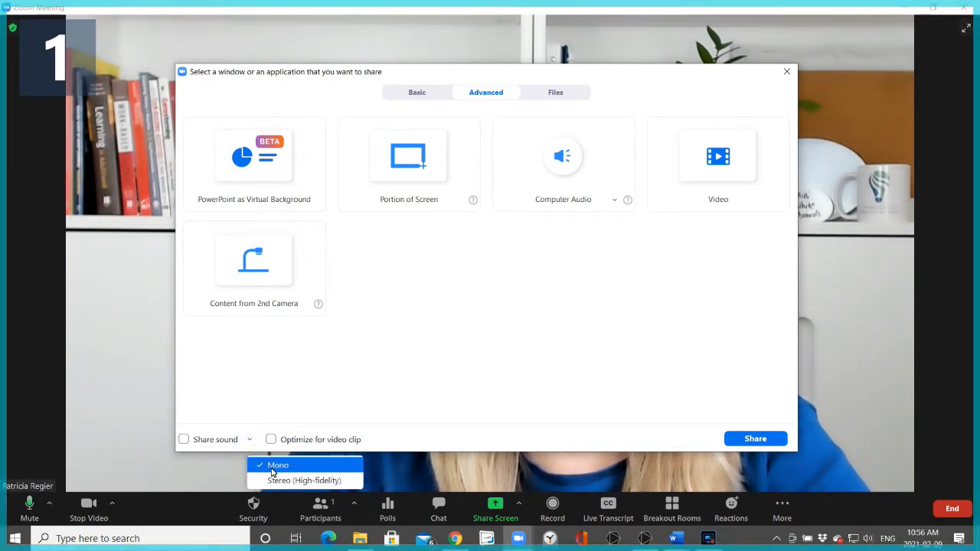
mouse_move(174, 429)
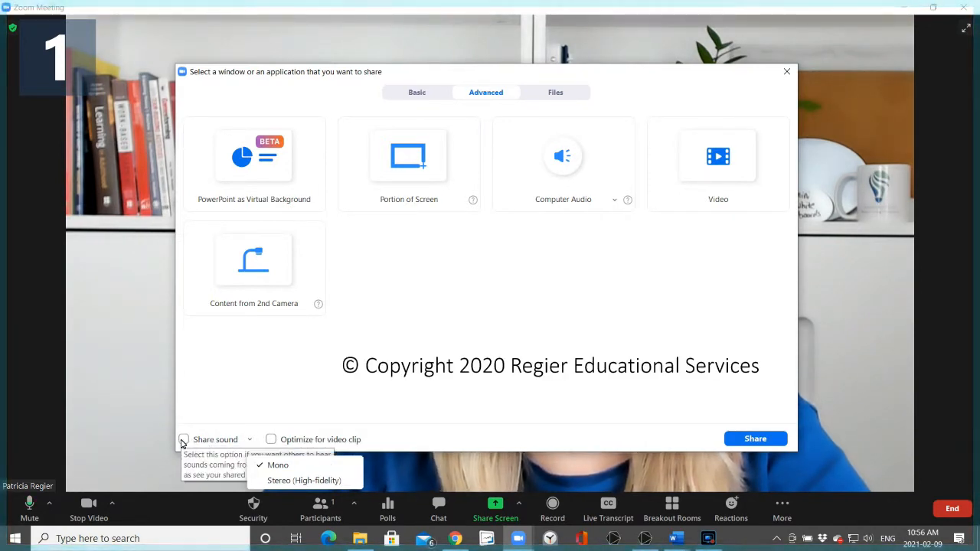
left_click(408, 164)
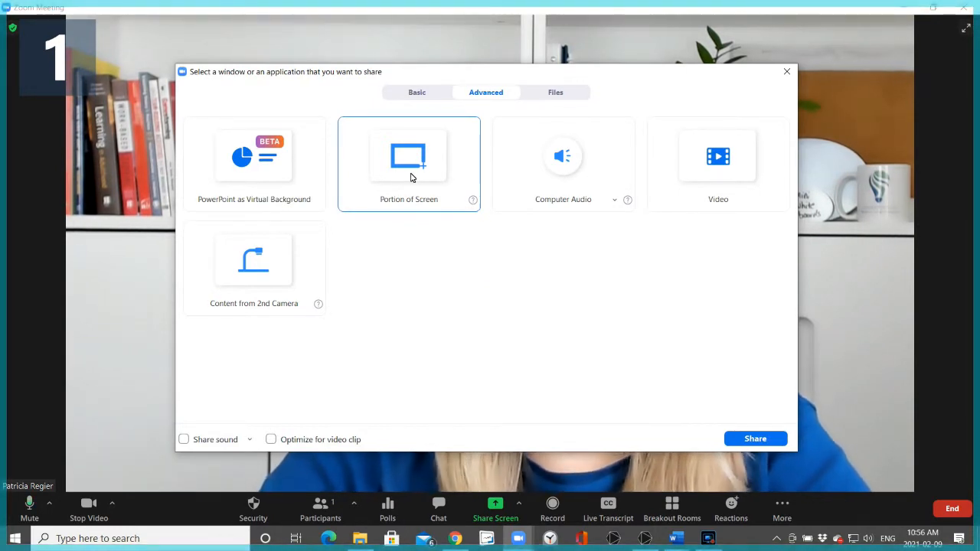
Step: Start sharing a Portion of Screen with the meeting
left_click(409, 156)
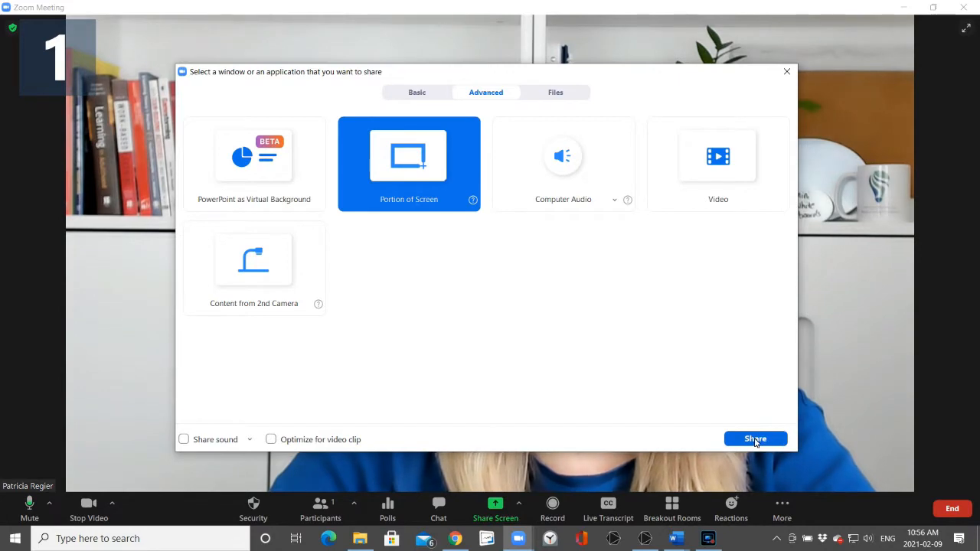
left_click(754, 438)
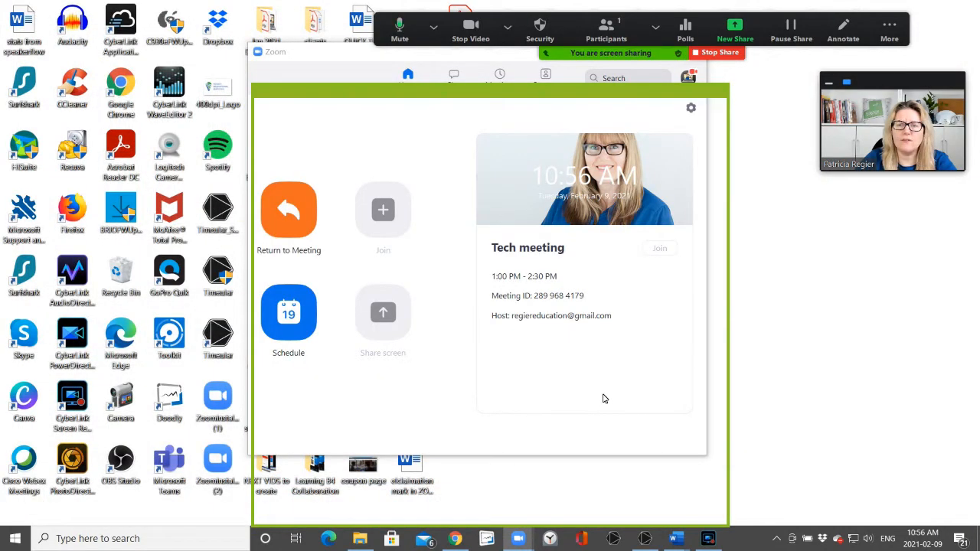
mouse_move(589, 485)
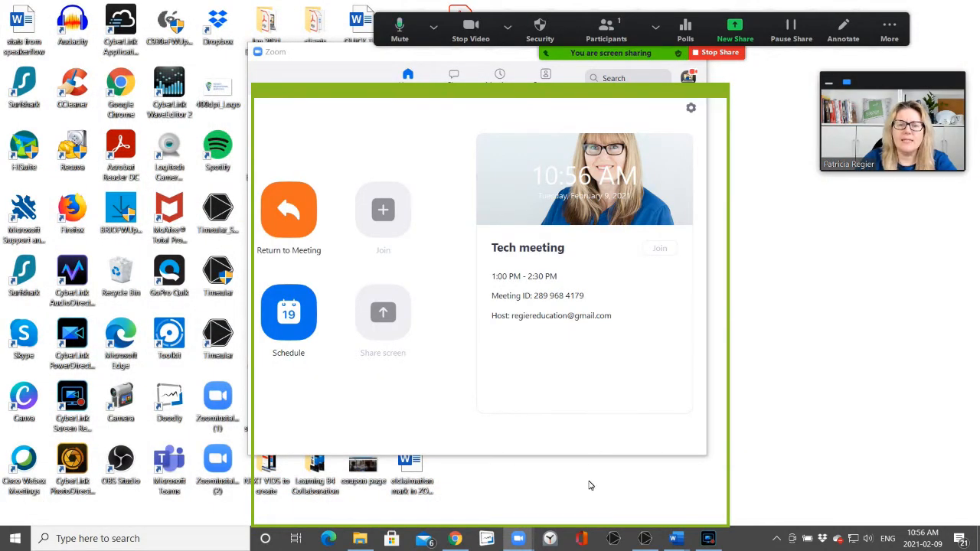
Step: Bring the Wheel of Names page into the shared area and hide the advertisement beside the wheel
left_click(456, 539)
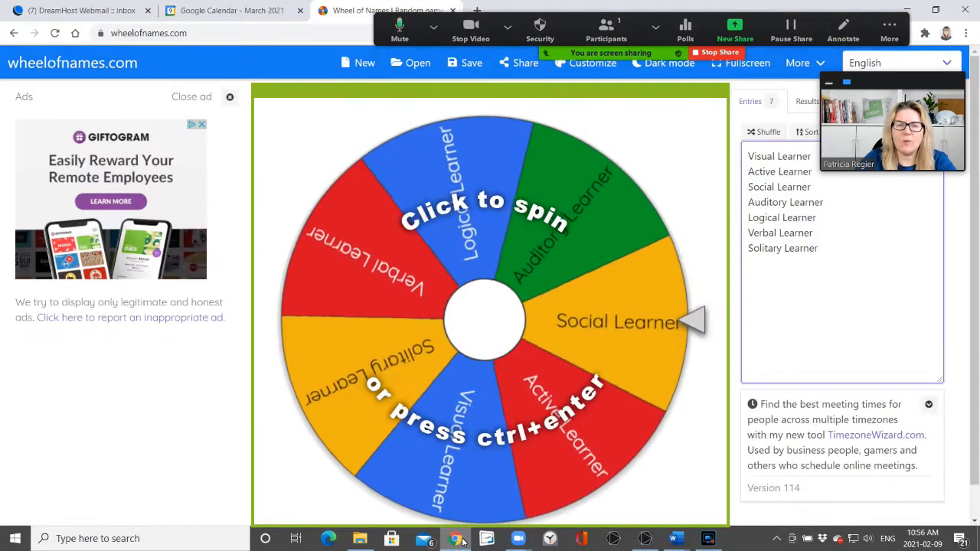
left_click(489, 317)
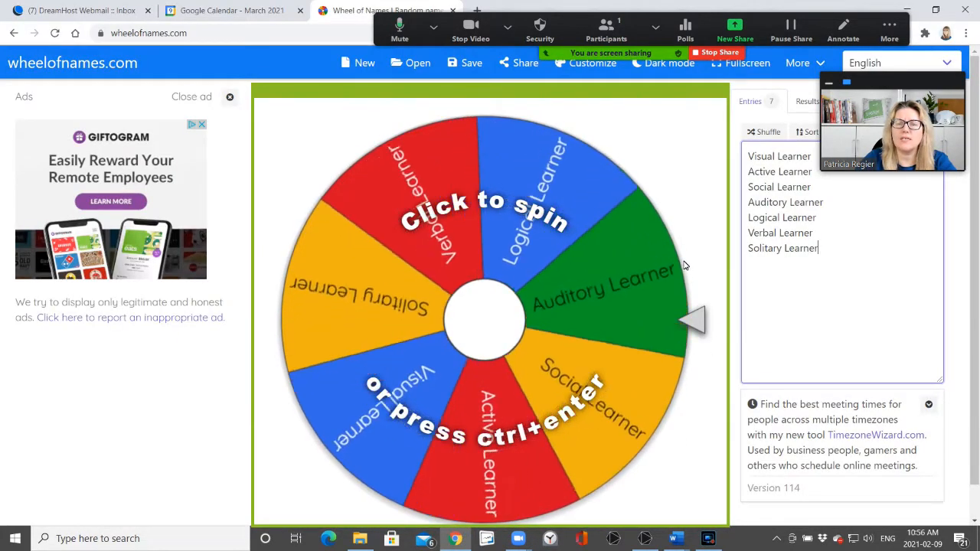
left_click(490, 314)
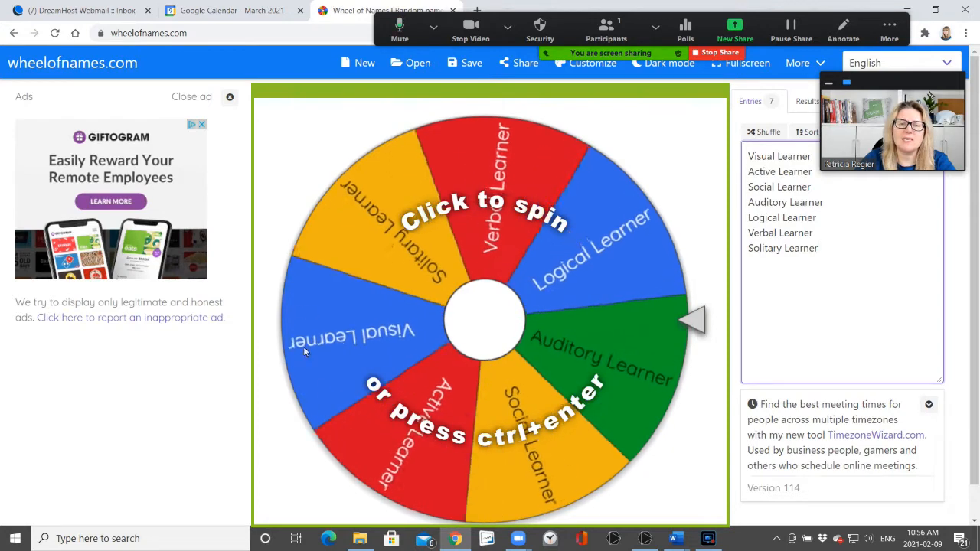
left_click(490, 317)
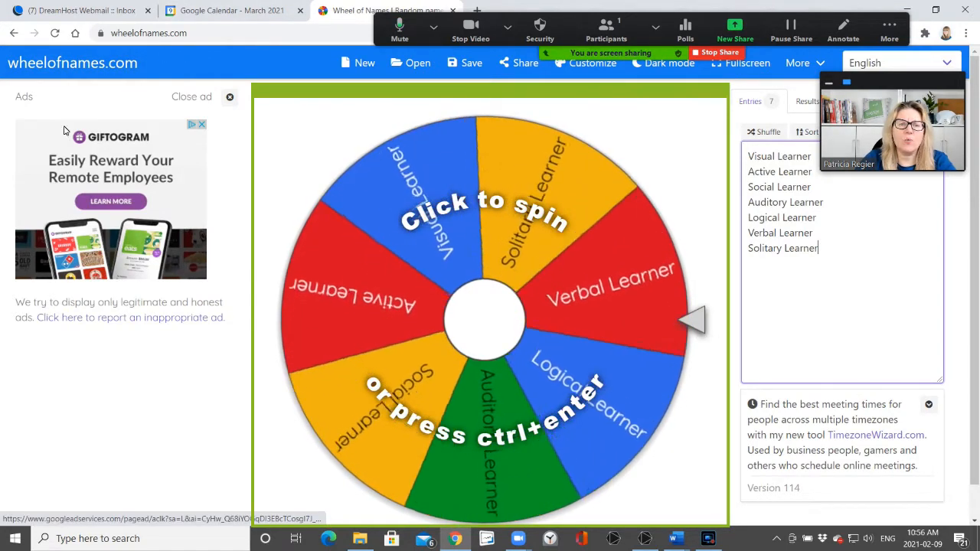
left_click(482, 317)
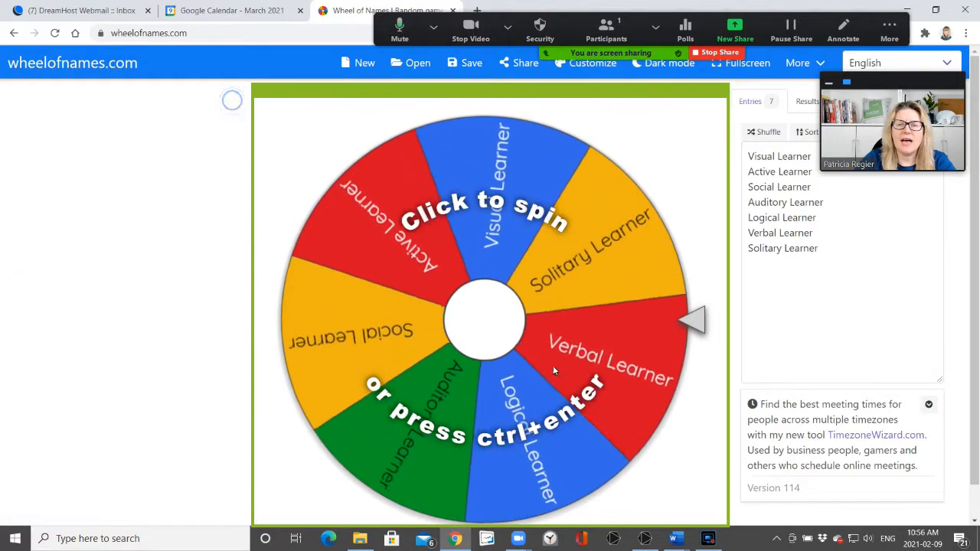
left_click(490, 314)
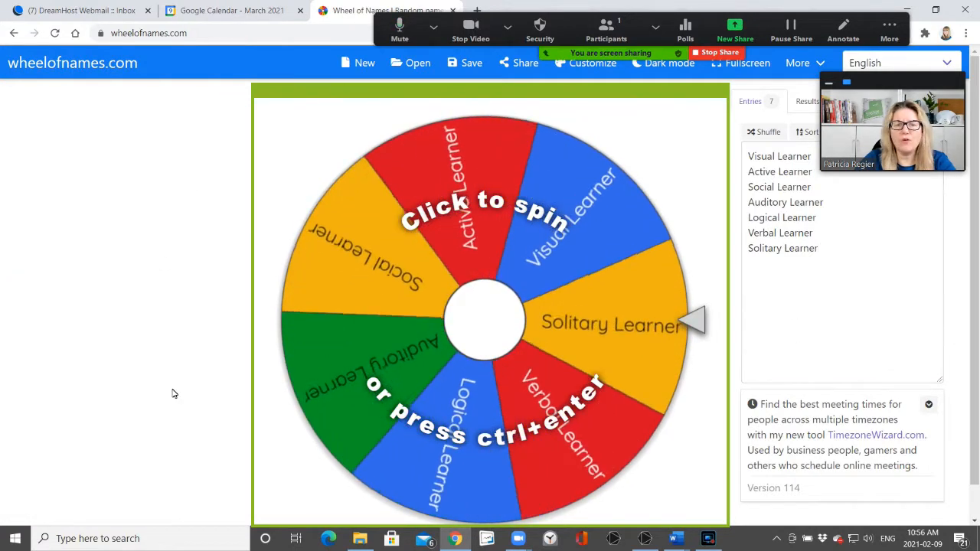
left_click(489, 317)
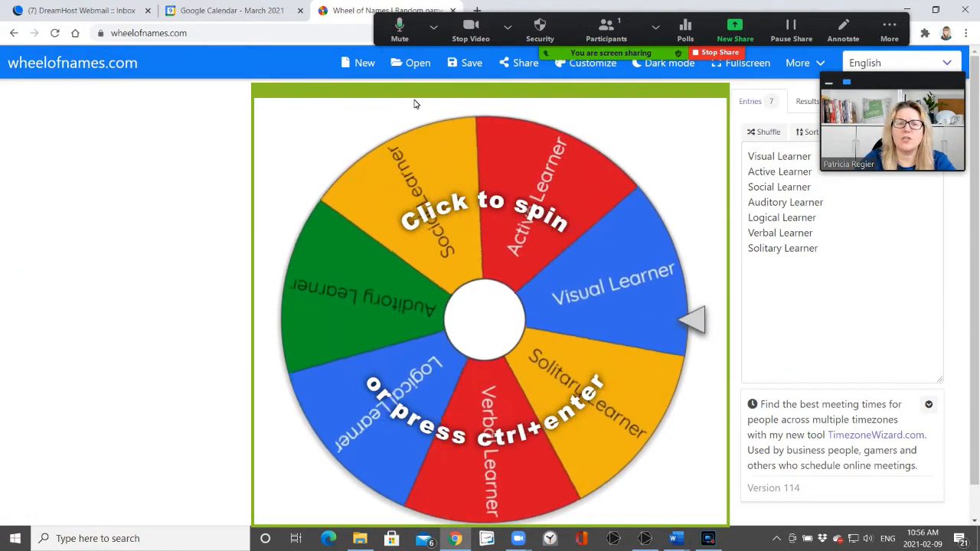
left_click(490, 317)
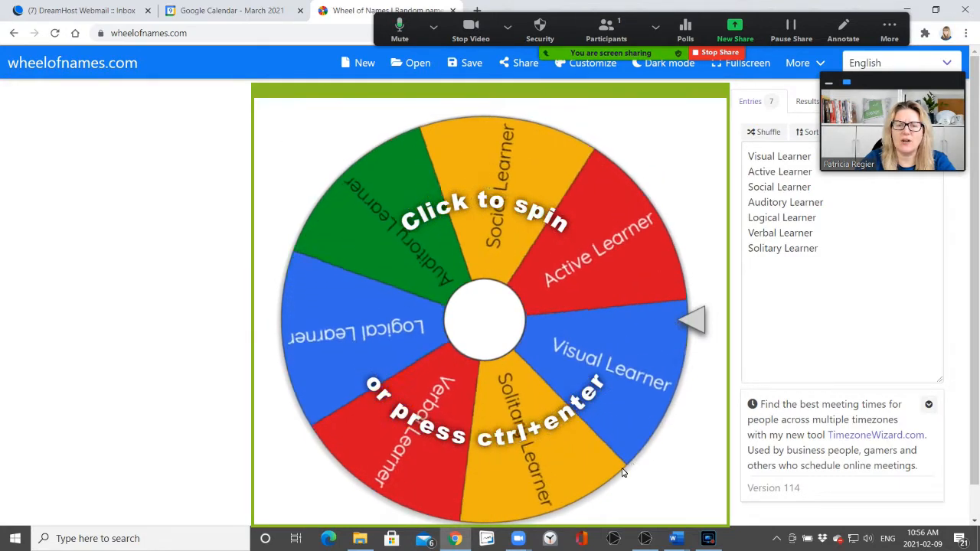
left_click(490, 317)
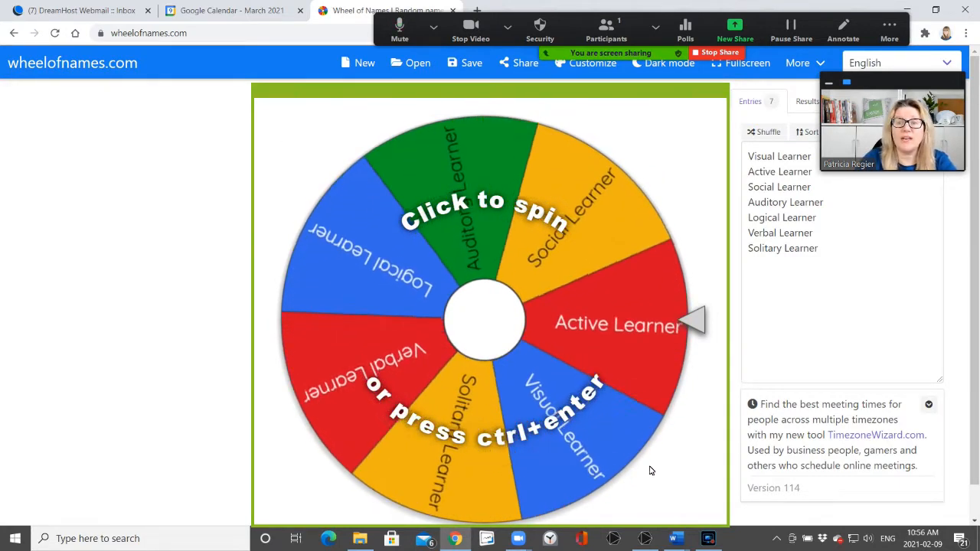
left_click(490, 317)
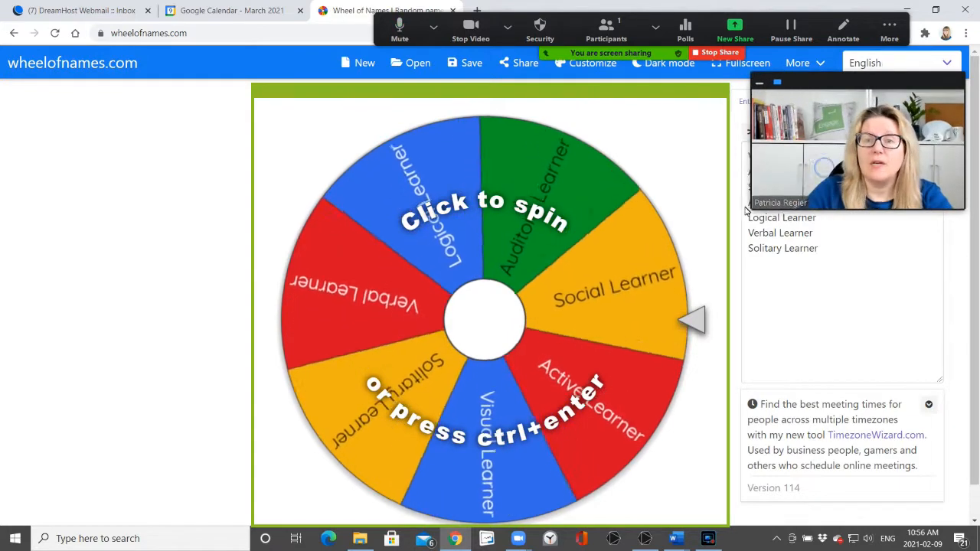
left_click(487, 316)
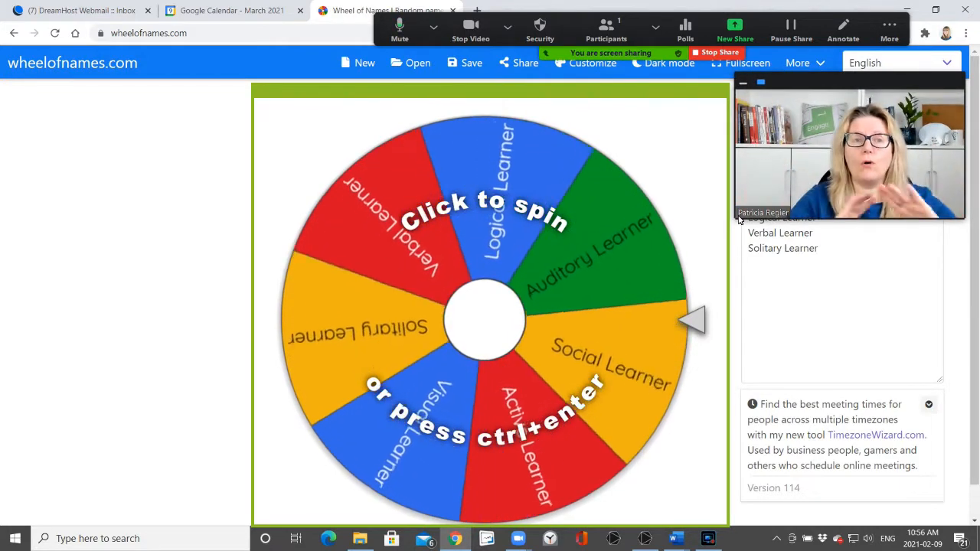
left_click(490, 317)
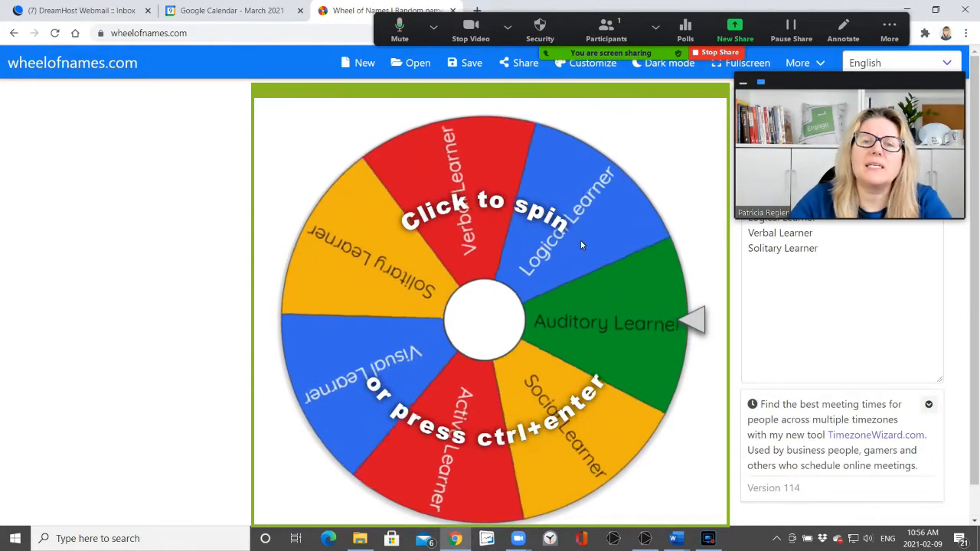
left_click(490, 314)
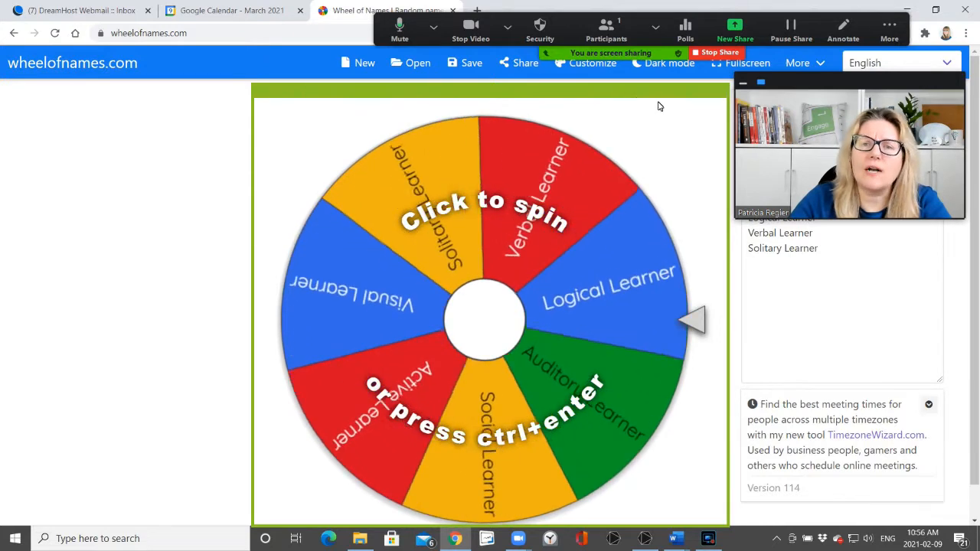
left_click(484, 317)
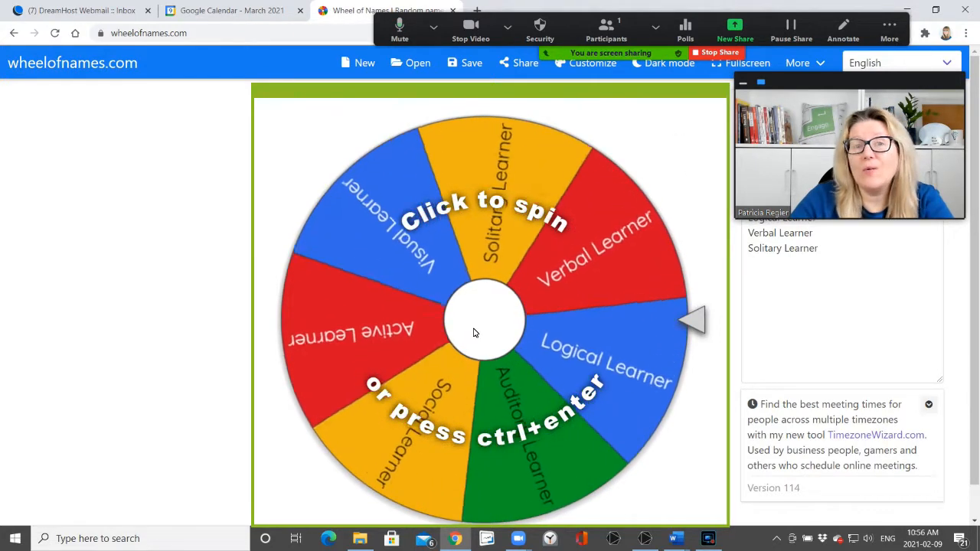
left_click(482, 314)
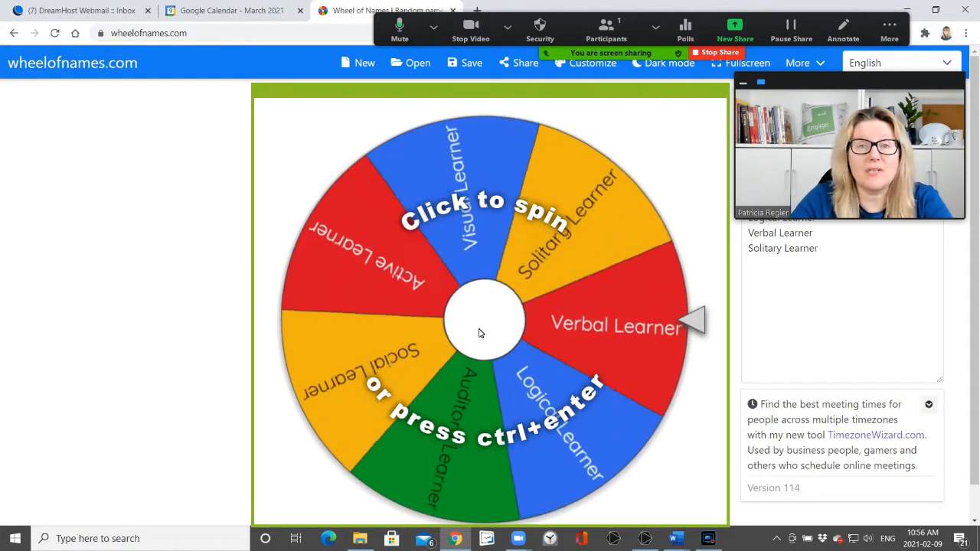
Step: Spin the wheel of learner types to the winner Solitary Learner and remove it from the wheel
left_click(480, 331)
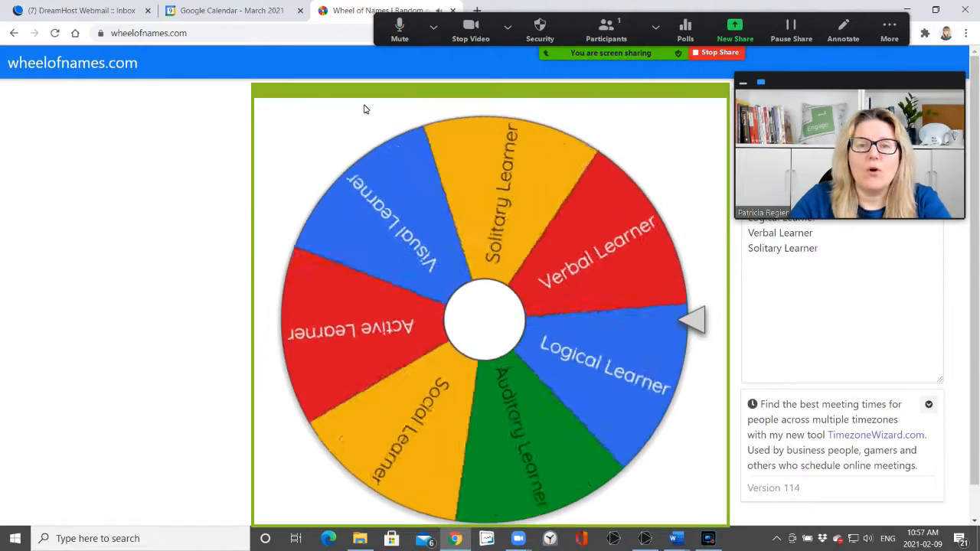
left_click(487, 317)
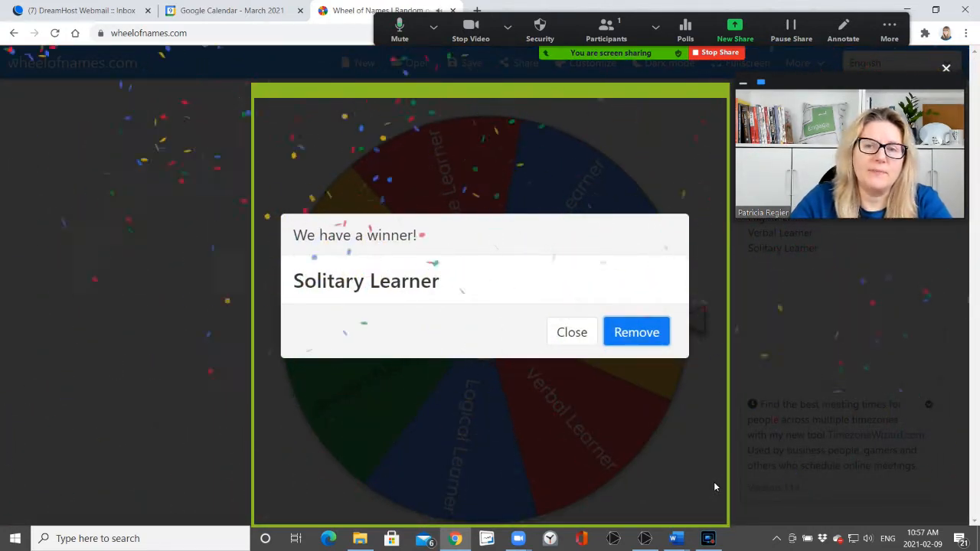
left_click(572, 330)
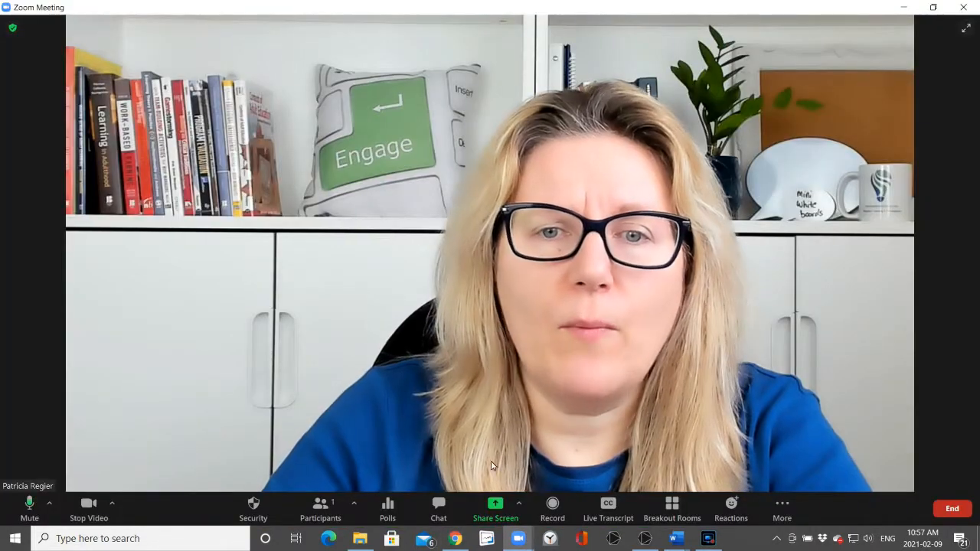
Step: Share a Portion of Screen again, this time with Share sound ticked
left_click(496, 508)
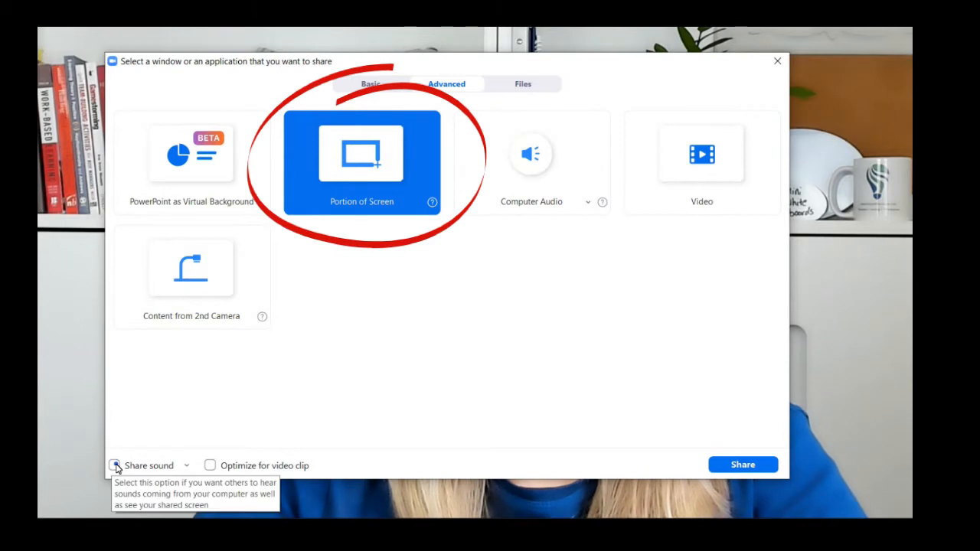
left_click(113, 465)
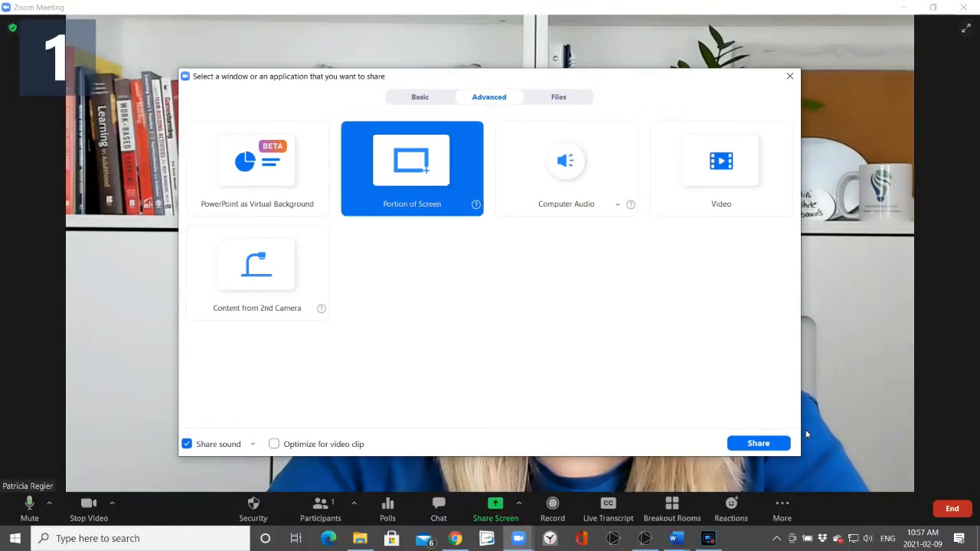
left_click(756, 444)
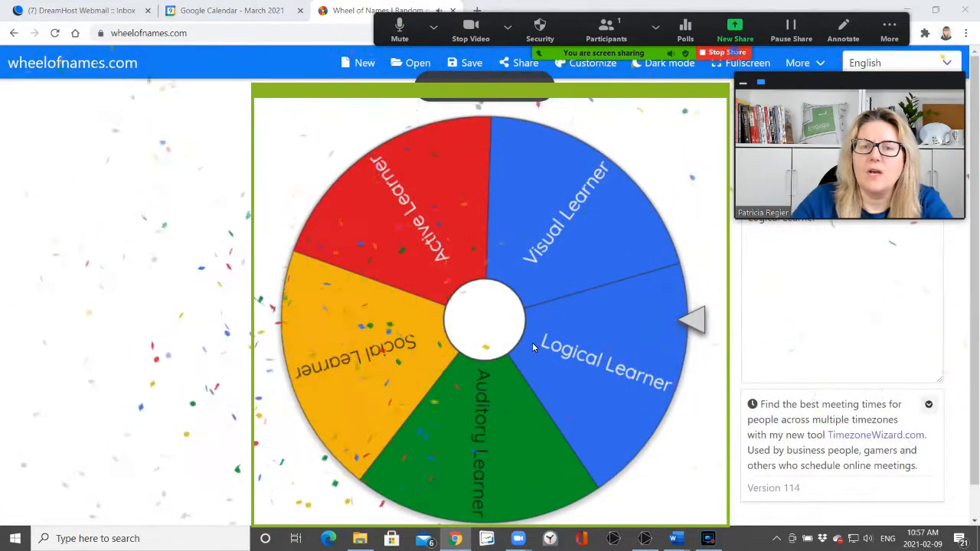
Step: Spin the shared wheel again among the five remaining learner types
left_click(735, 29)
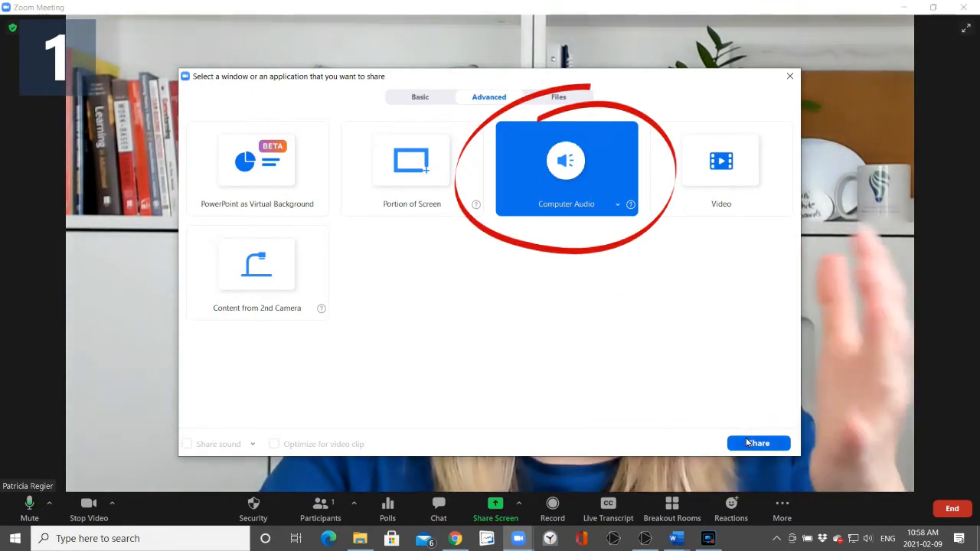
Step: Start sharing only Computer Audio with the meeting, restoring the full camera view
left_click(757, 444)
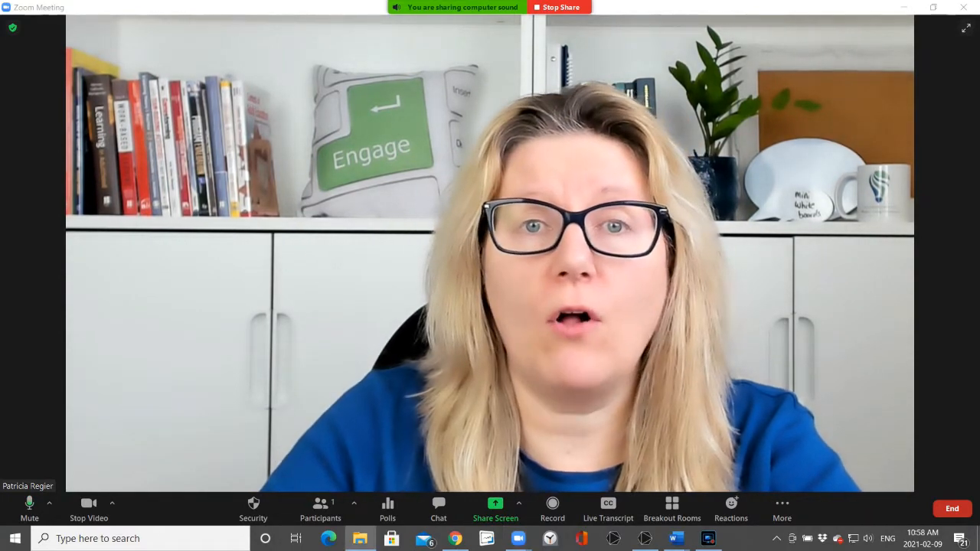
left_click(737, 539)
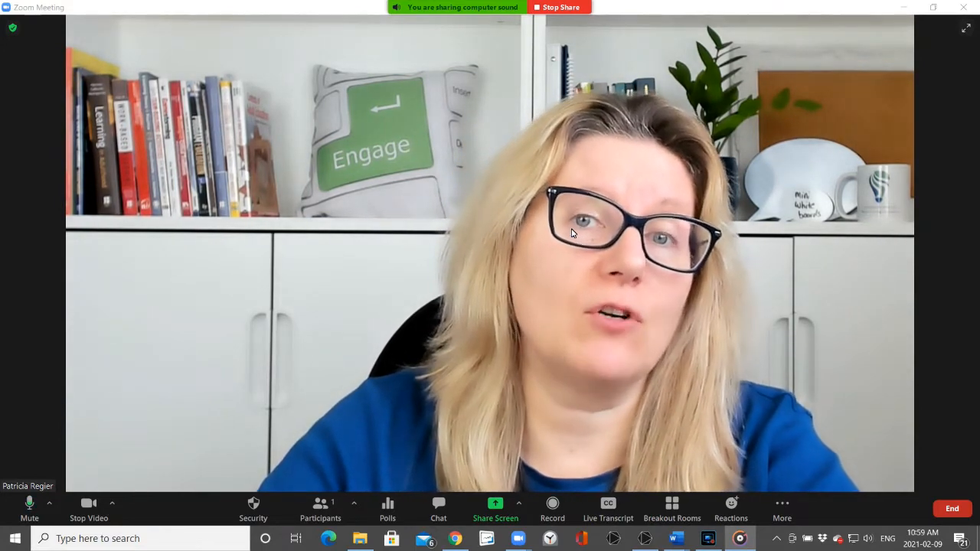
mouse_move(496, 508)
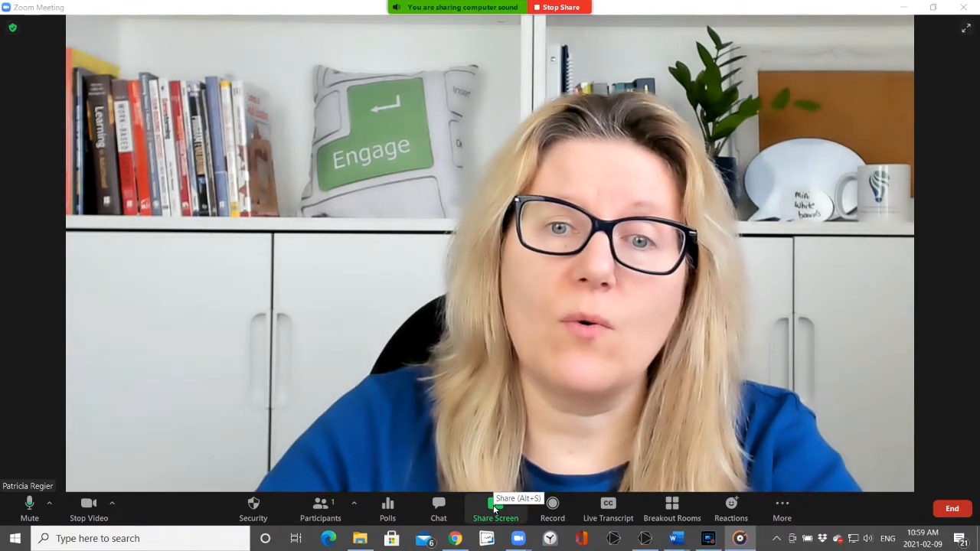
Step: Reopen the sharing choices and settle on Portion of Screen after toggling Computer Audio
left_click(496, 508)
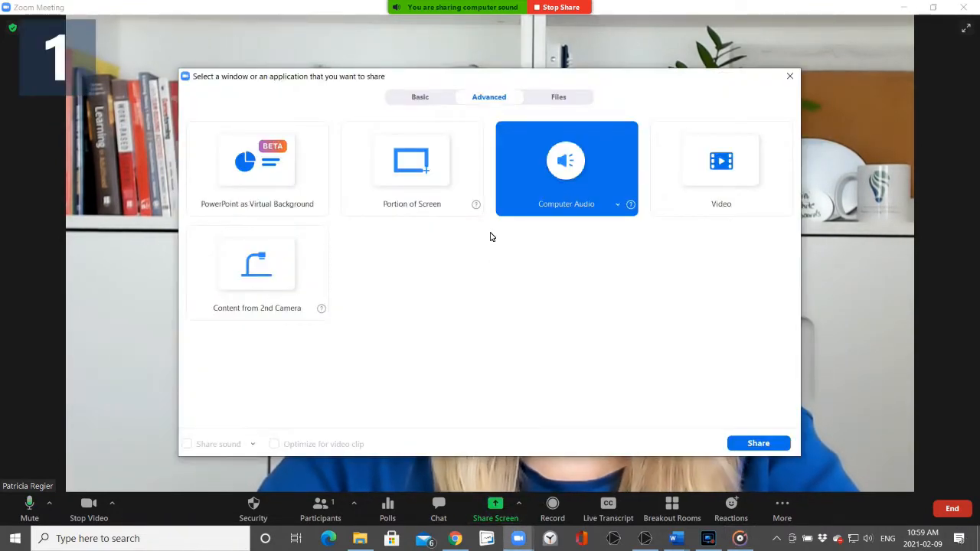
mouse_move(419, 170)
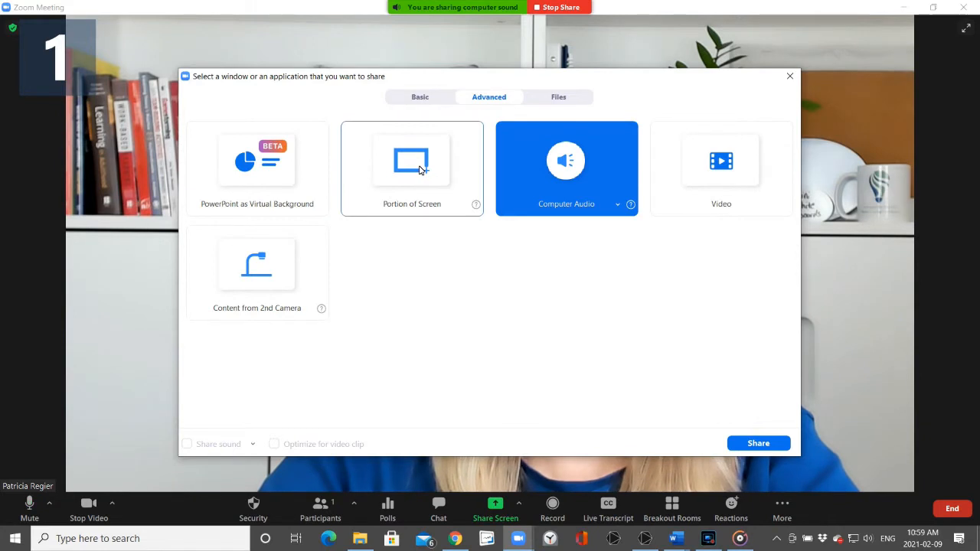
left_click(411, 161)
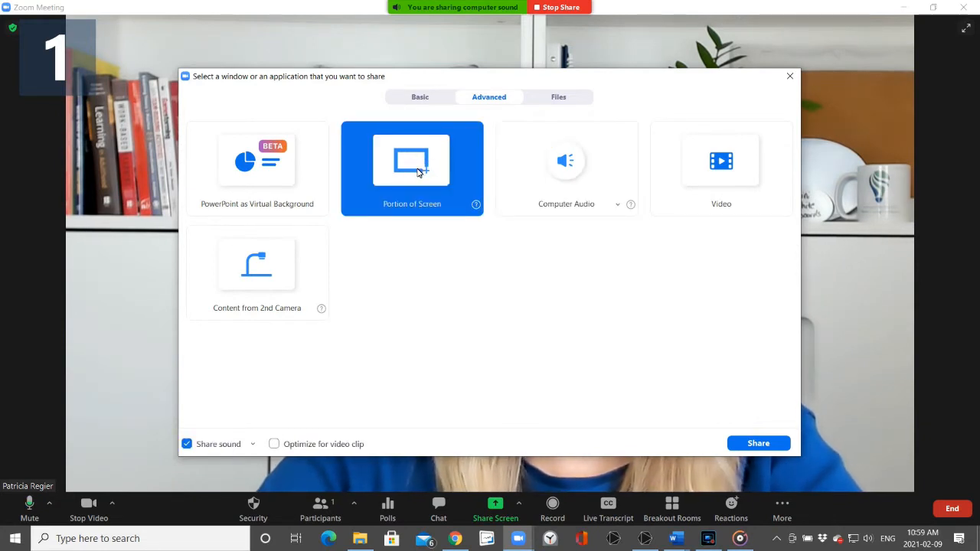
left_click(566, 160)
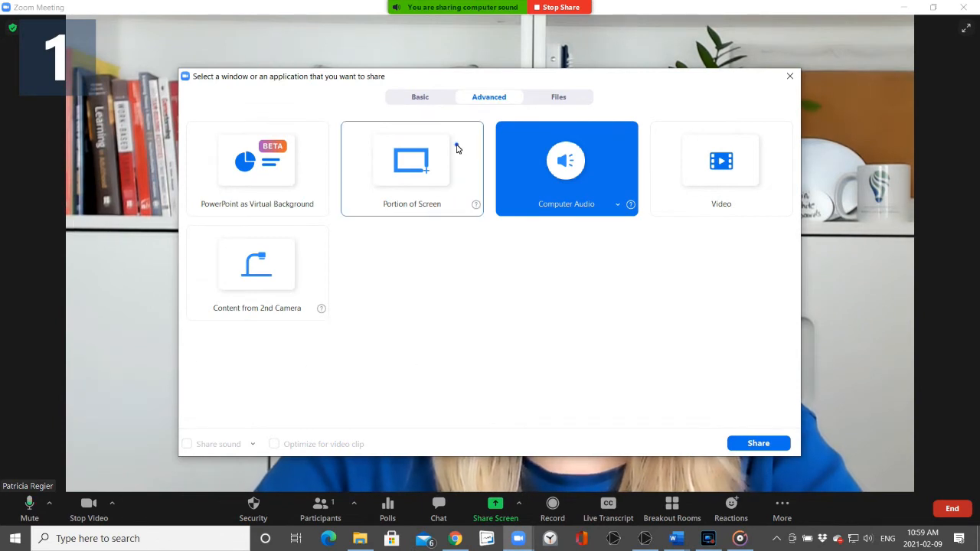
left_click(412, 165)
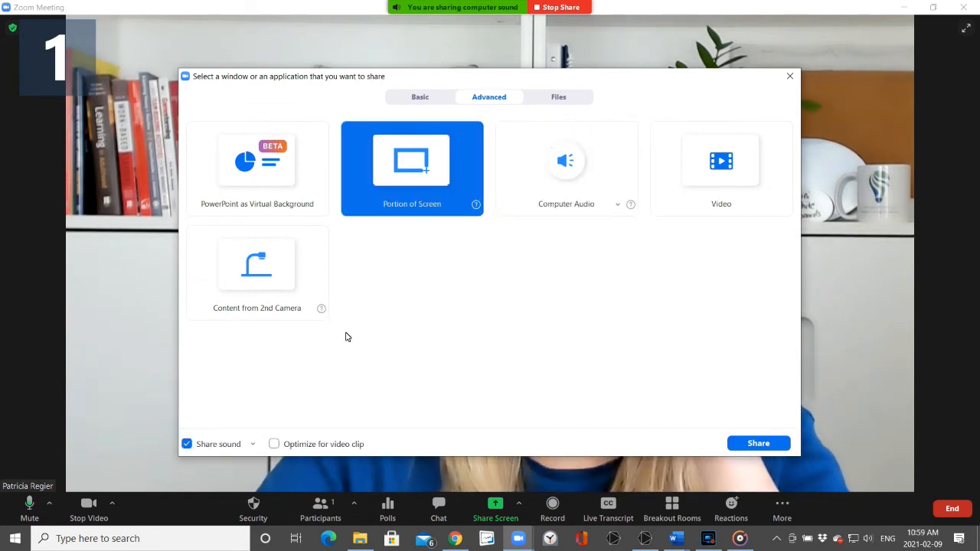